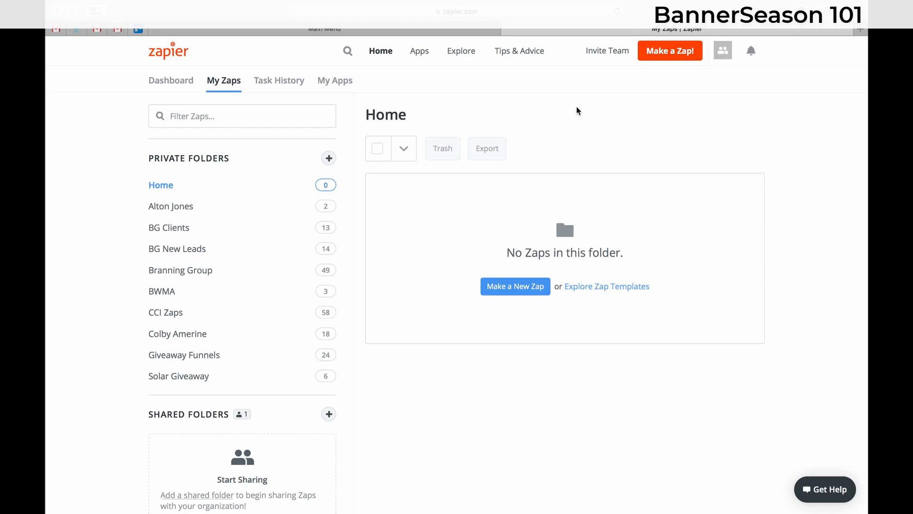
mouse_move(577, 162)
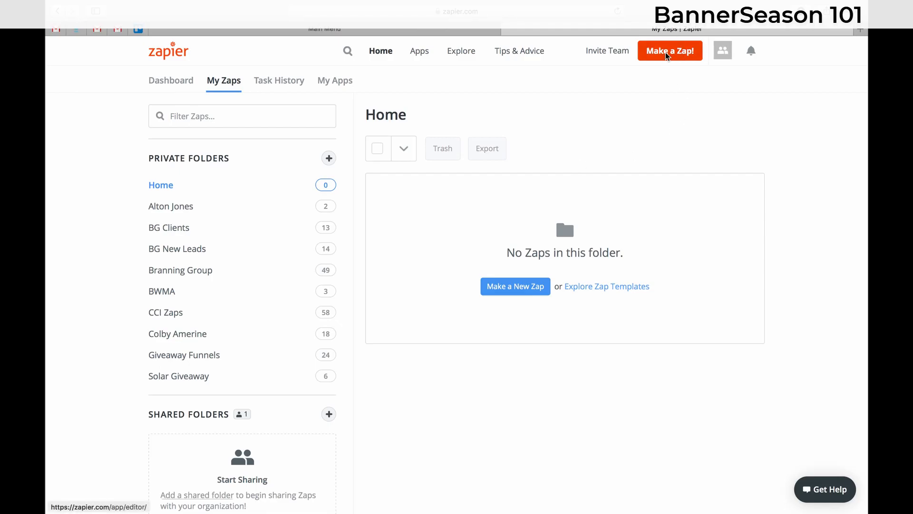
Step: Start a new zap triggered by Google Sheets 'New or Updated Spreadsheet Row' using the second Google Sheets account
click(670, 51)
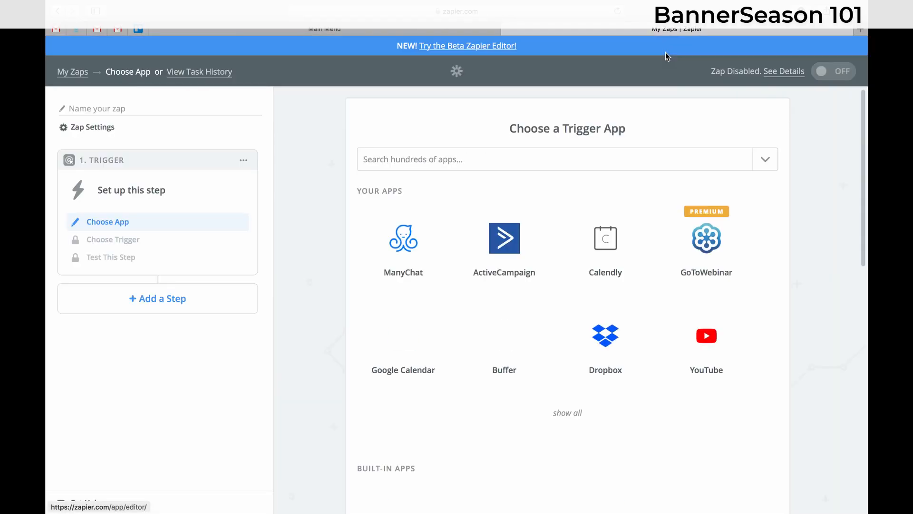
click(553, 159)
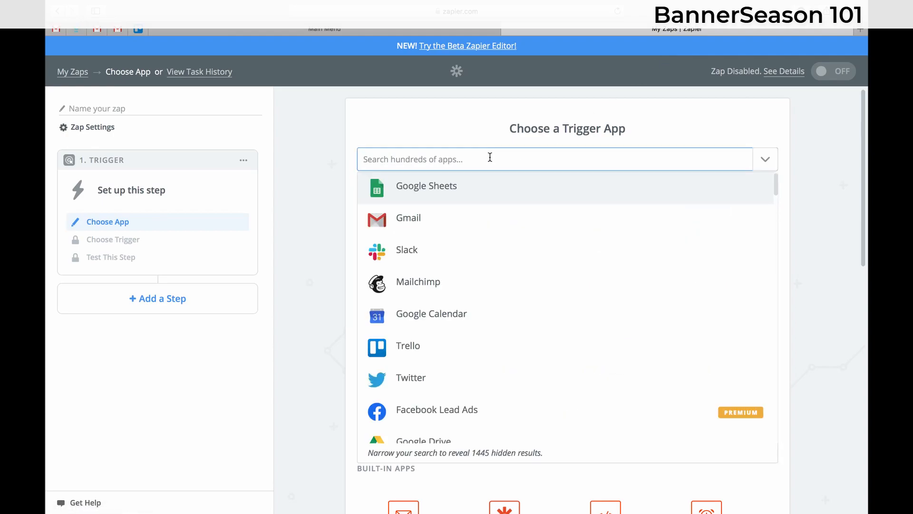
text(bann)
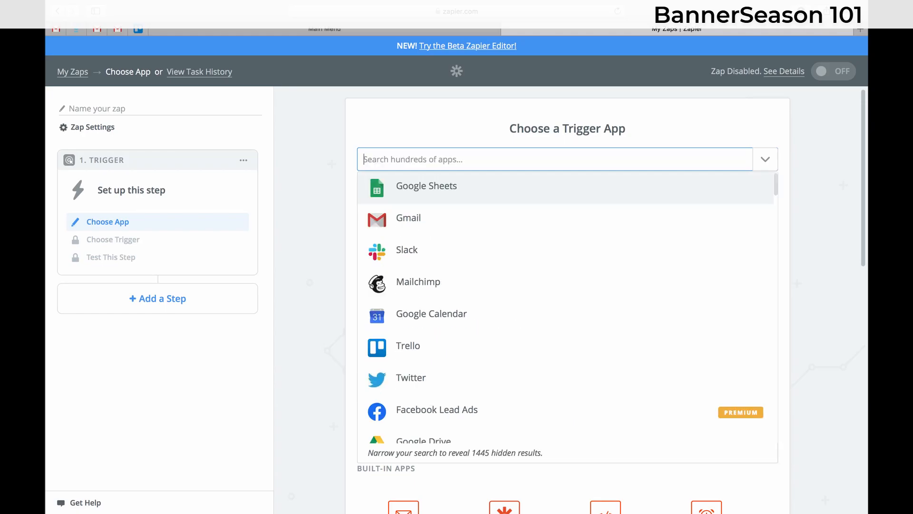
click(426, 186)
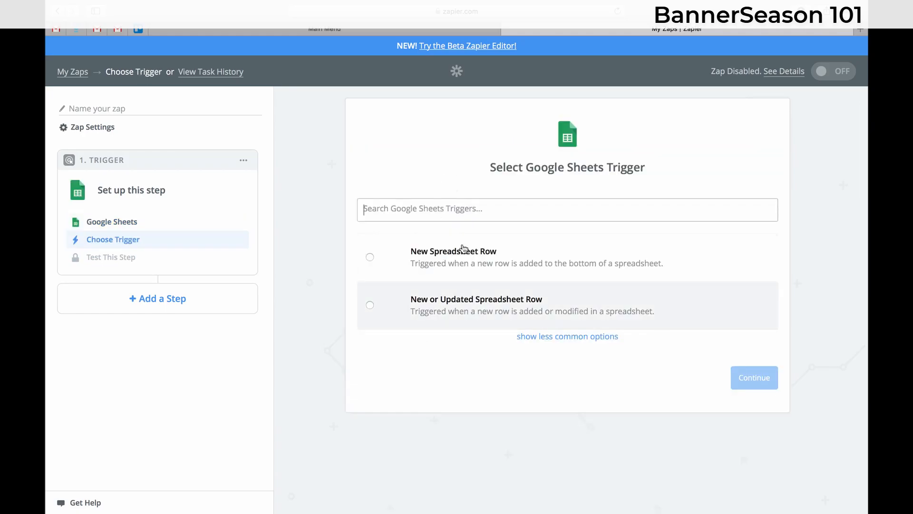
click(754, 377)
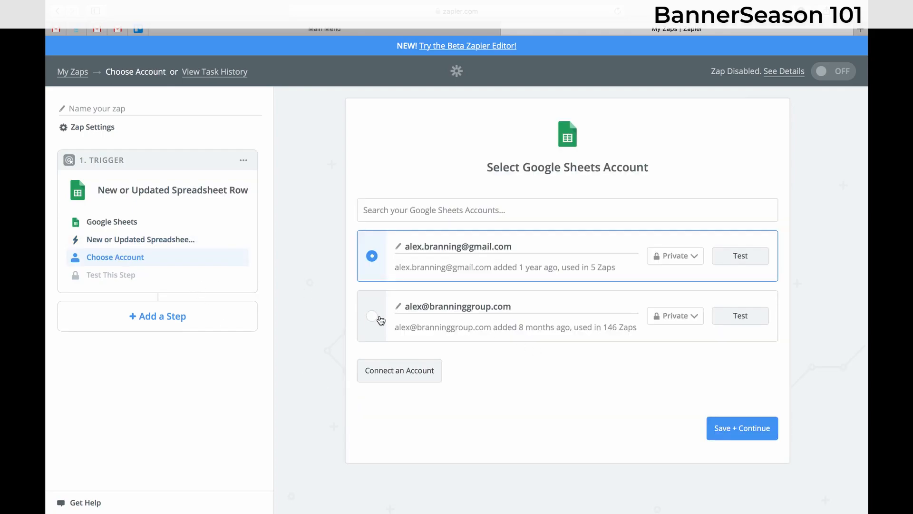
click(741, 428)
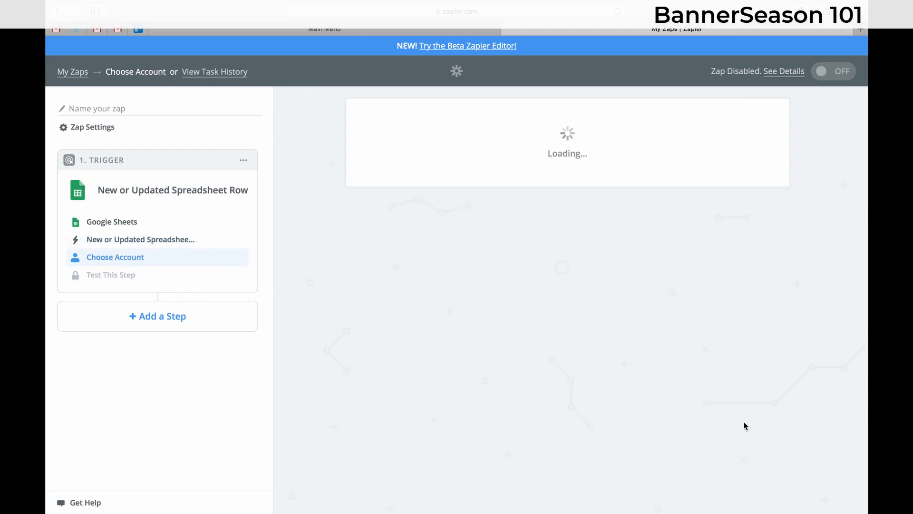
click(115, 257)
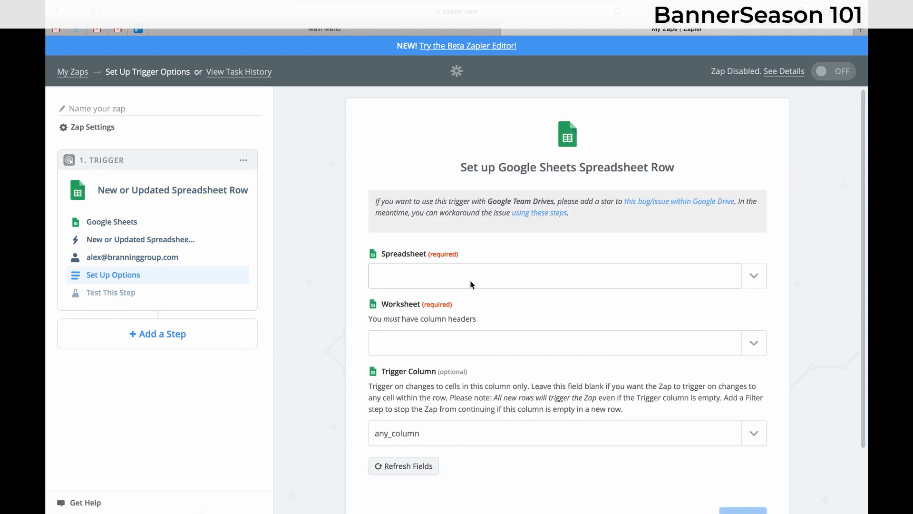
Step: Select the Vacation Warehouse FB Leads spreadsheet and test the trigger step
click(565, 275)
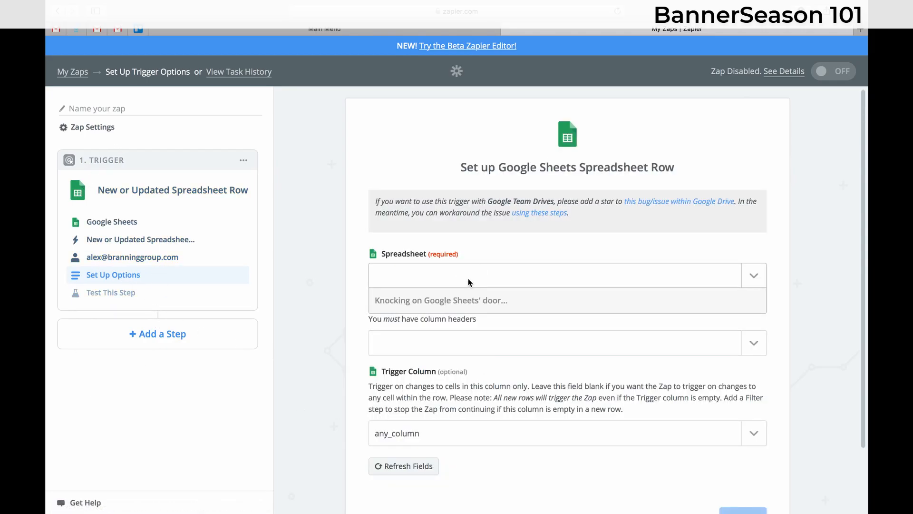
click(565, 274)
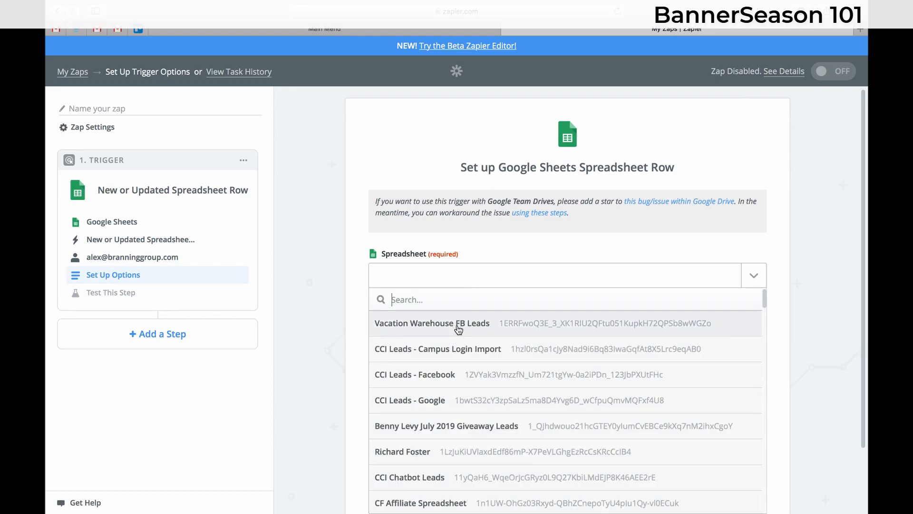
click(432, 322)
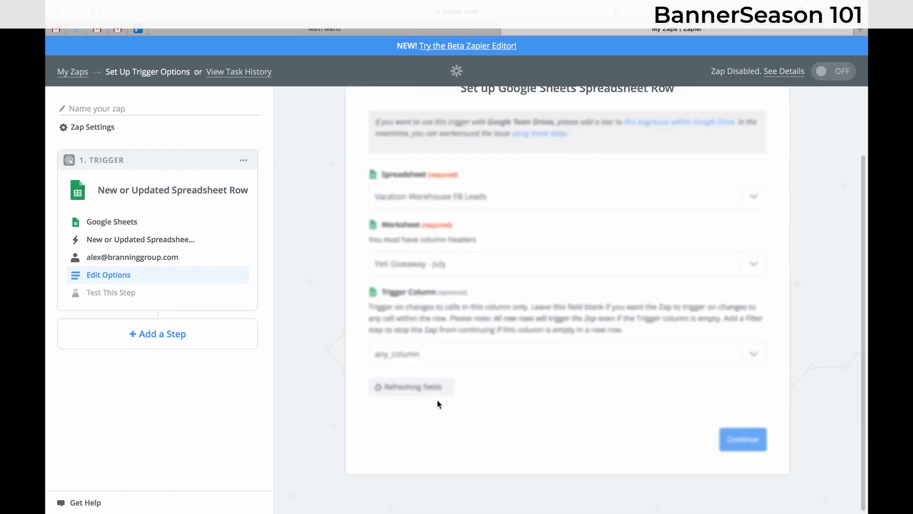
click(743, 439)
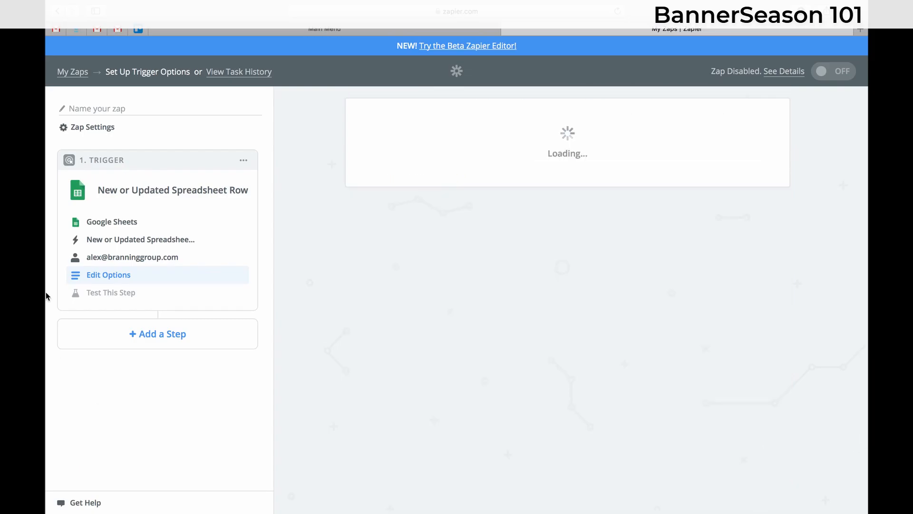
click(111, 291)
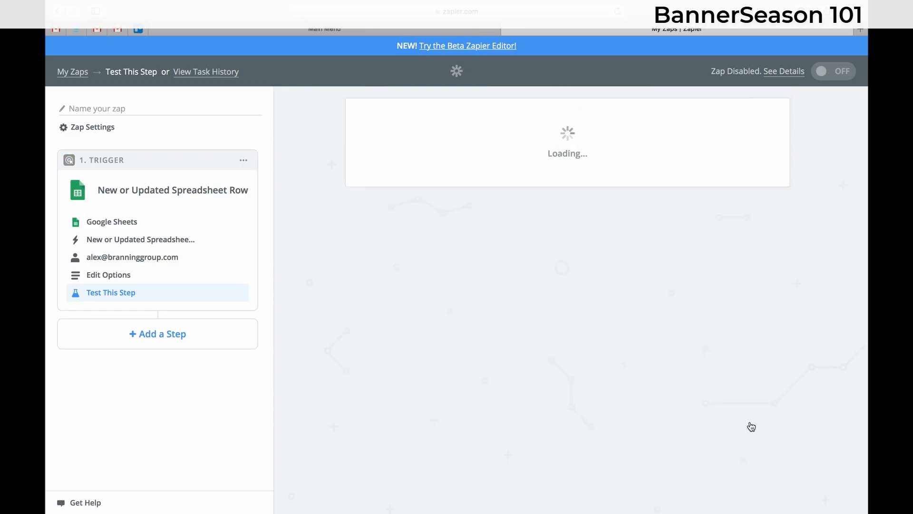
click(110, 292)
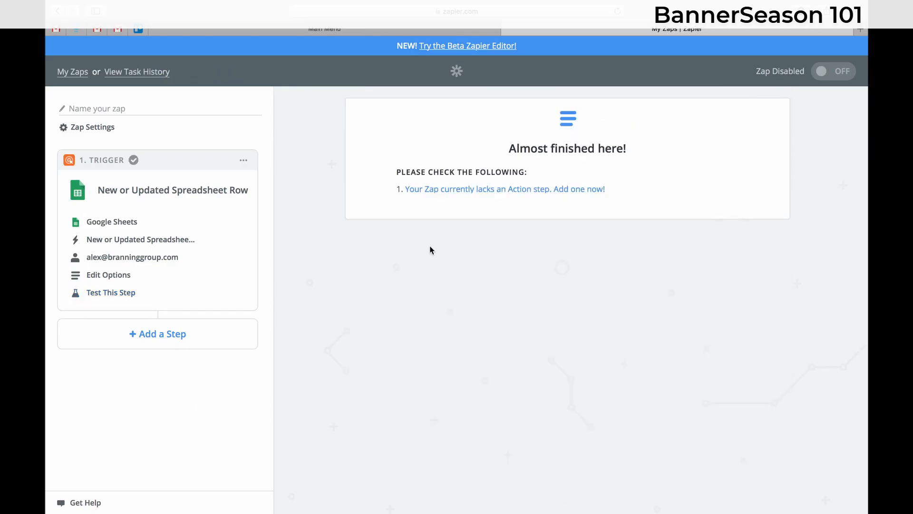
Step: Add a BannerSeason action step with the Create or Update Contact action
click(157, 332)
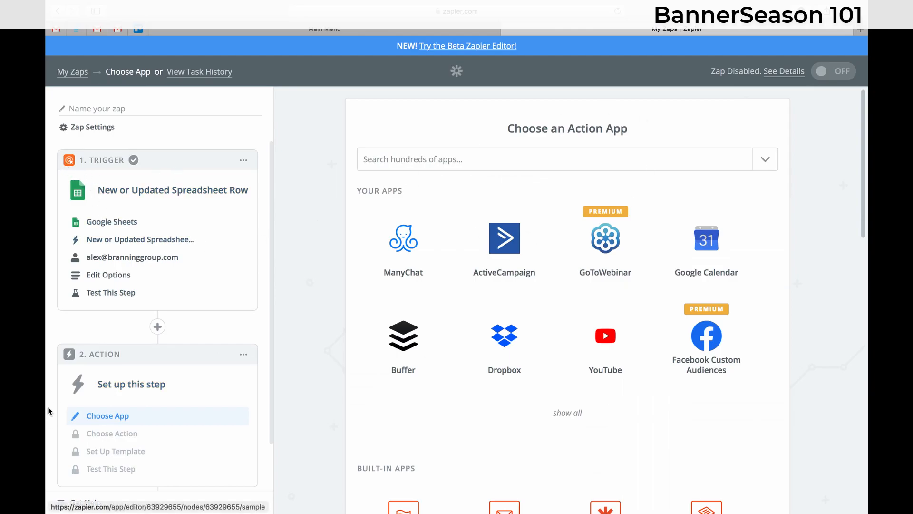
click(550, 159)
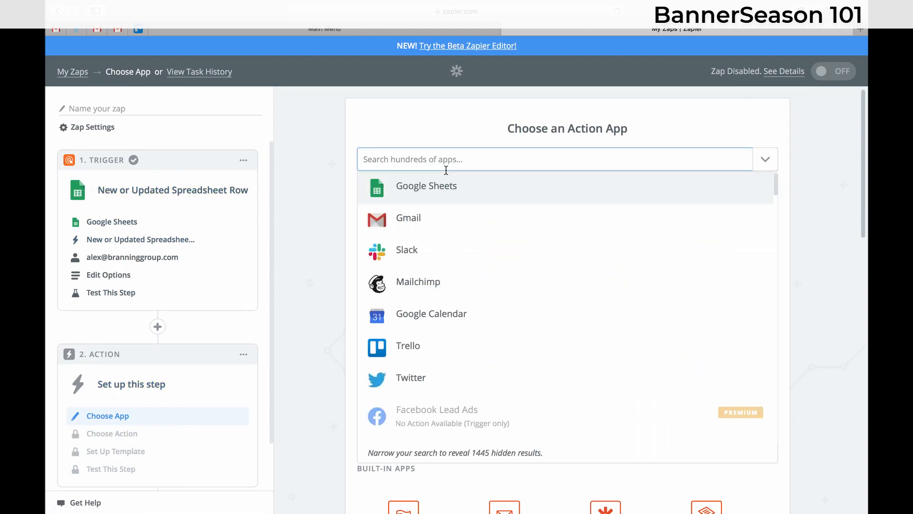
click(426, 186)
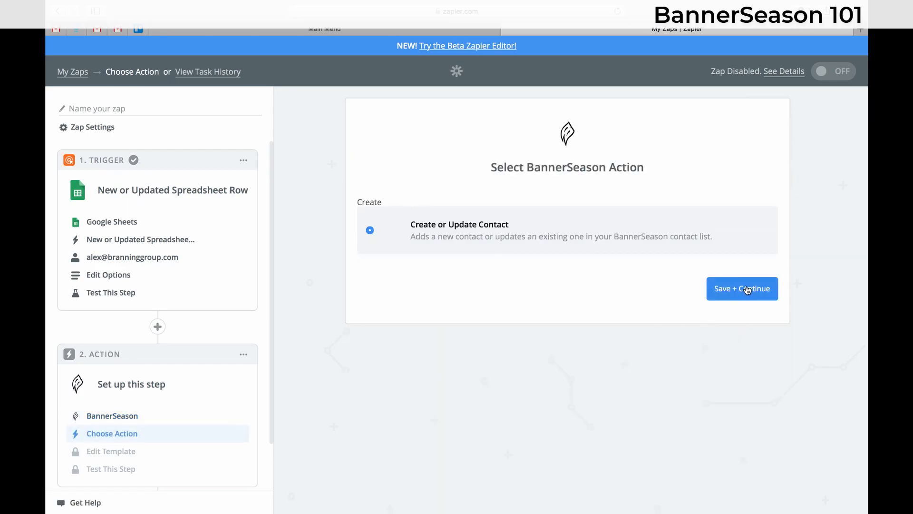
click(742, 289)
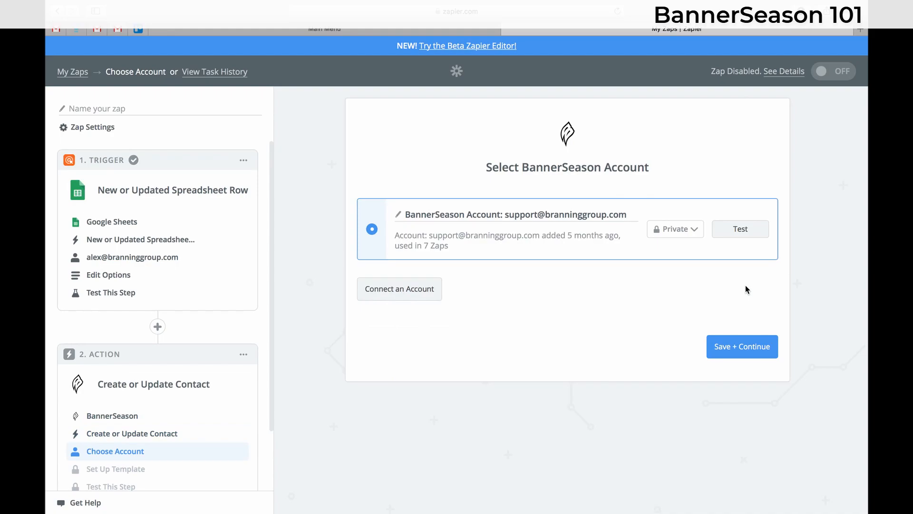
mouse_move(454, 217)
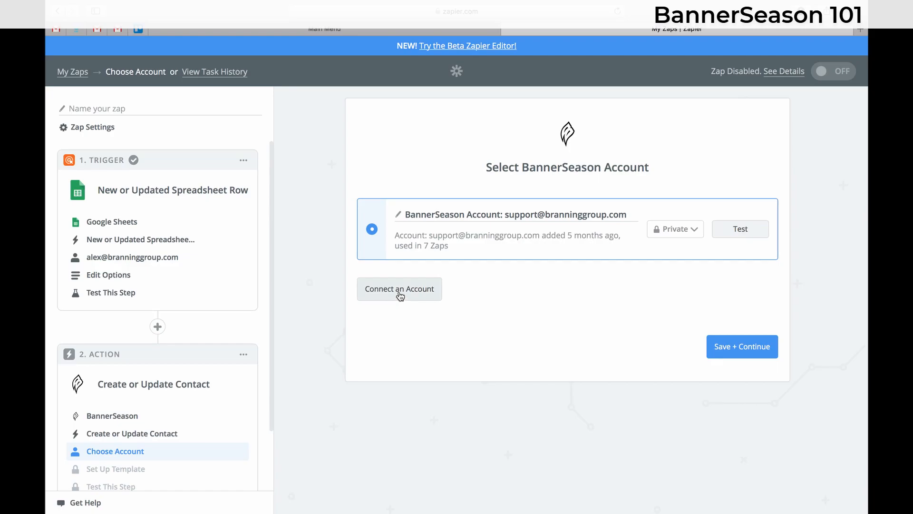
click(399, 289)
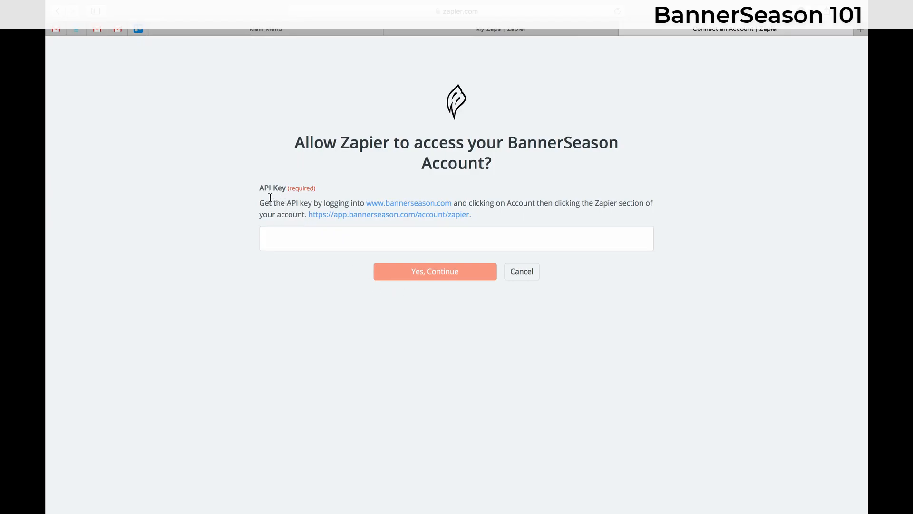
mouse_move(388, 214)
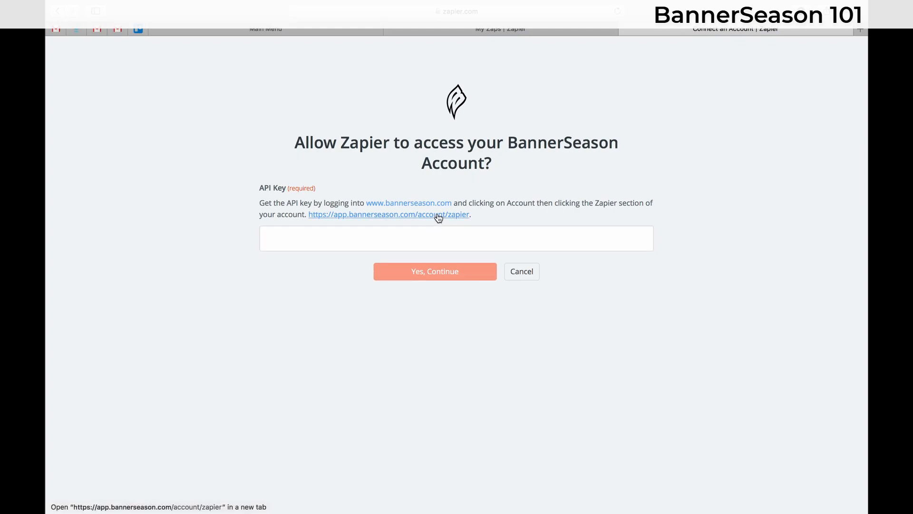
click(389, 214)
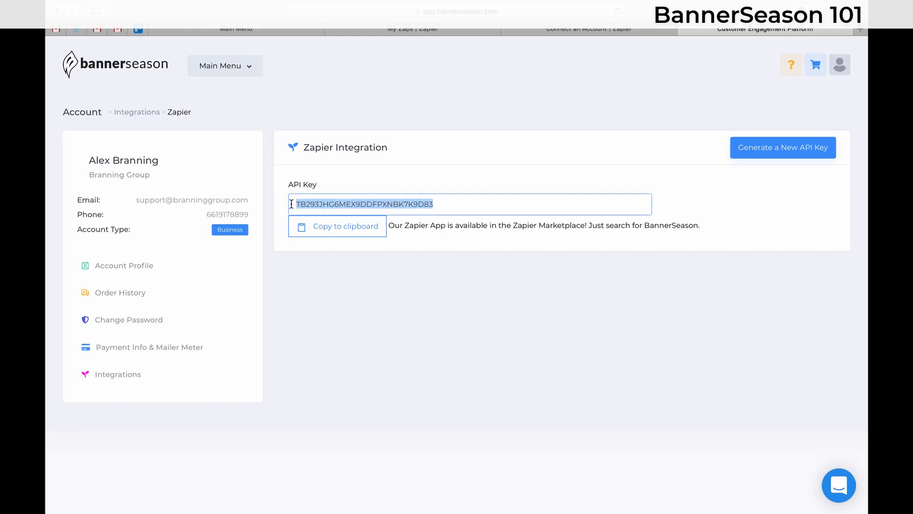
click(588, 29)
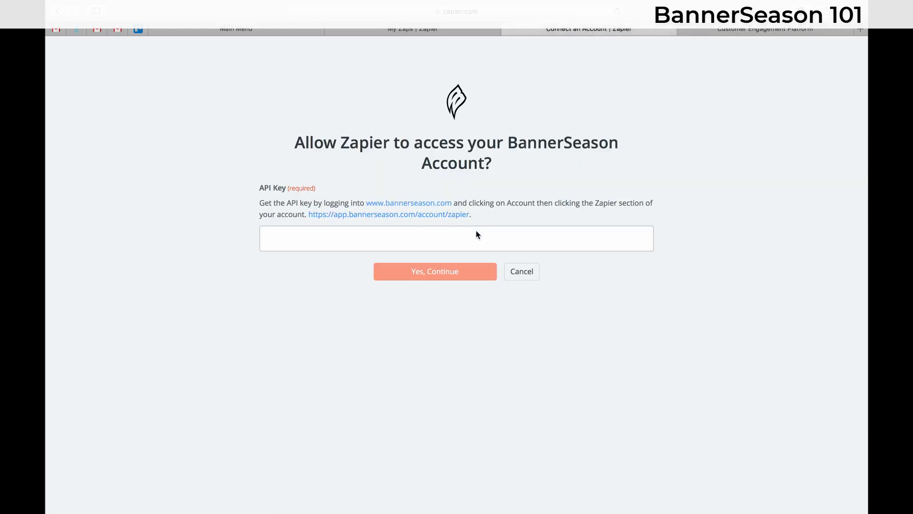
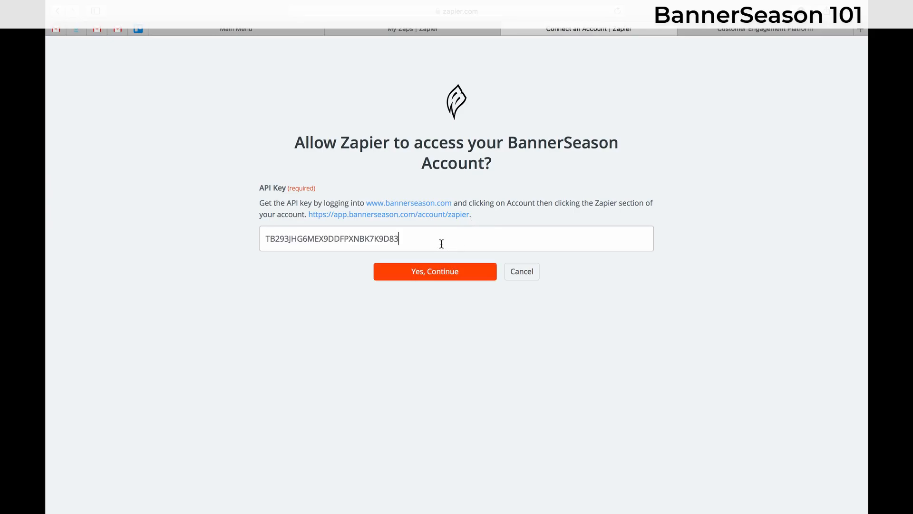
click(435, 271)
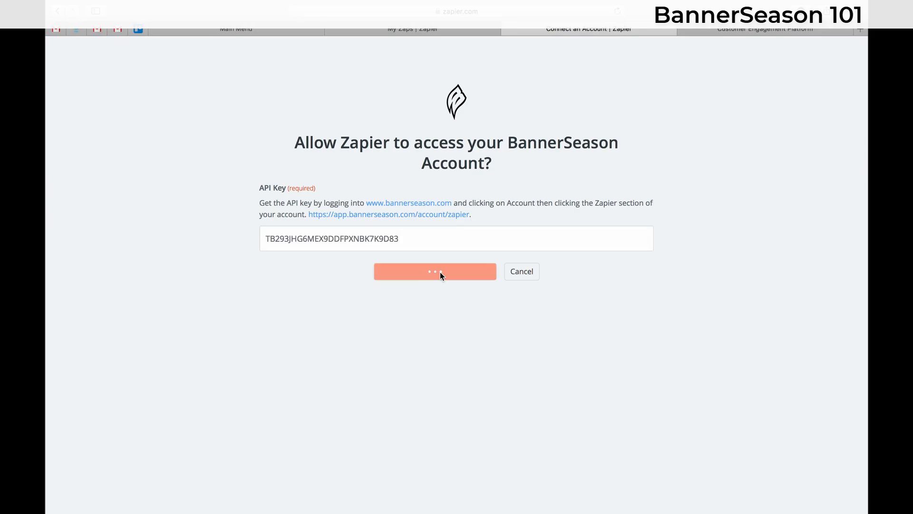
Step: Select the newly connected BannerSeason account for the action step instead of the older one
click(435, 271)
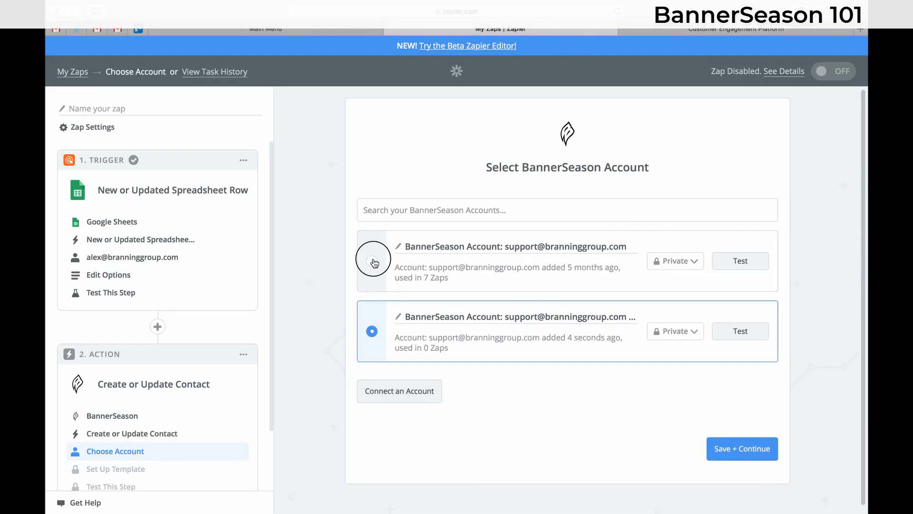
click(371, 260)
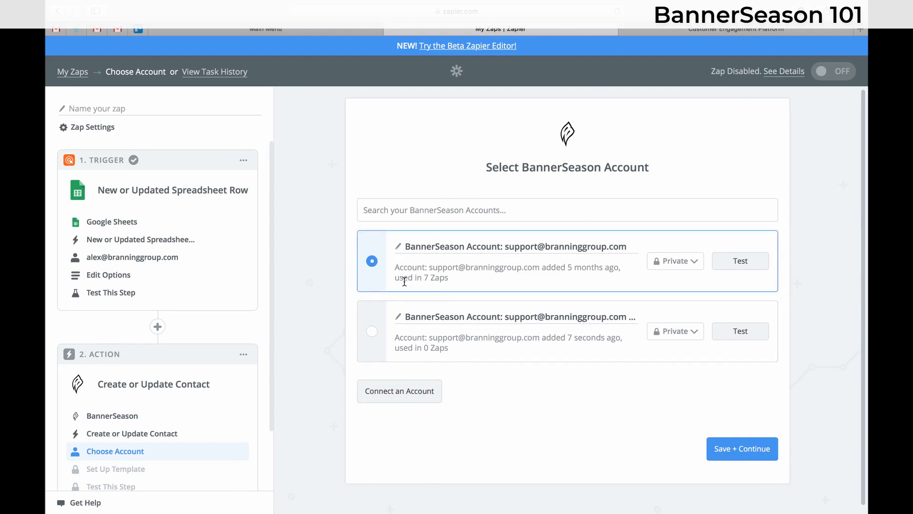
click(372, 331)
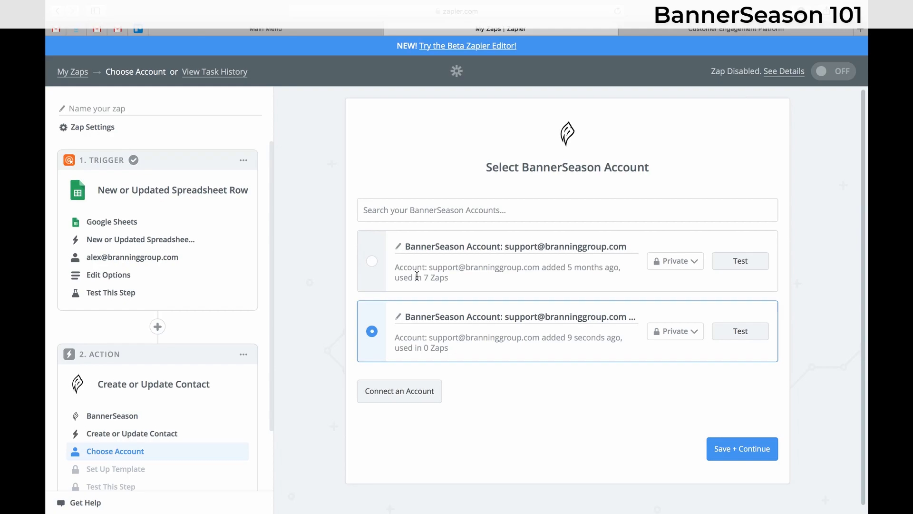
mouse_move(339, 432)
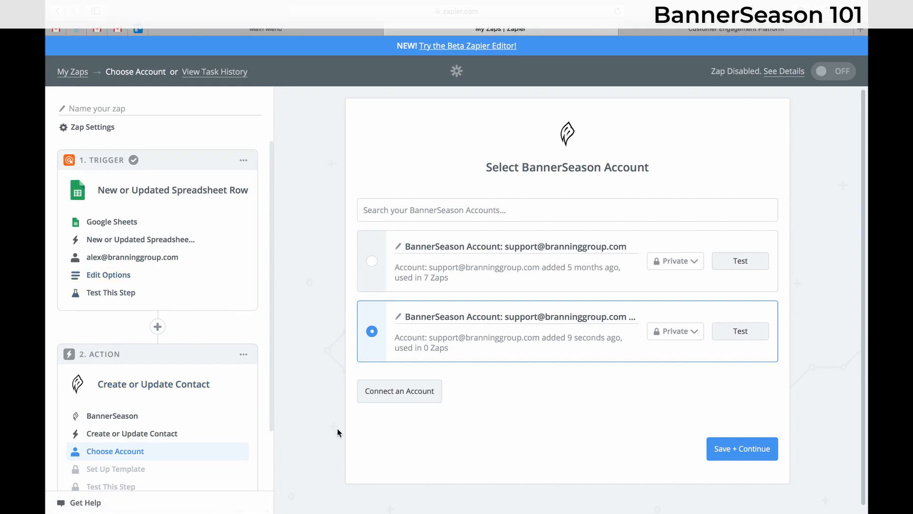